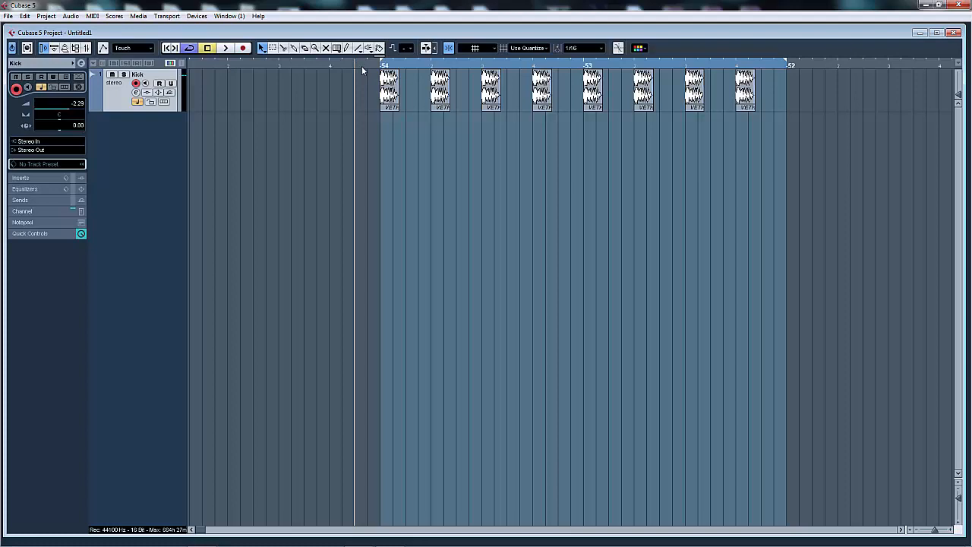
Step: Check channel levels in the mixer, then add a new stereo audio track
{"action": "left_click", "coordinate": [225, 48]}
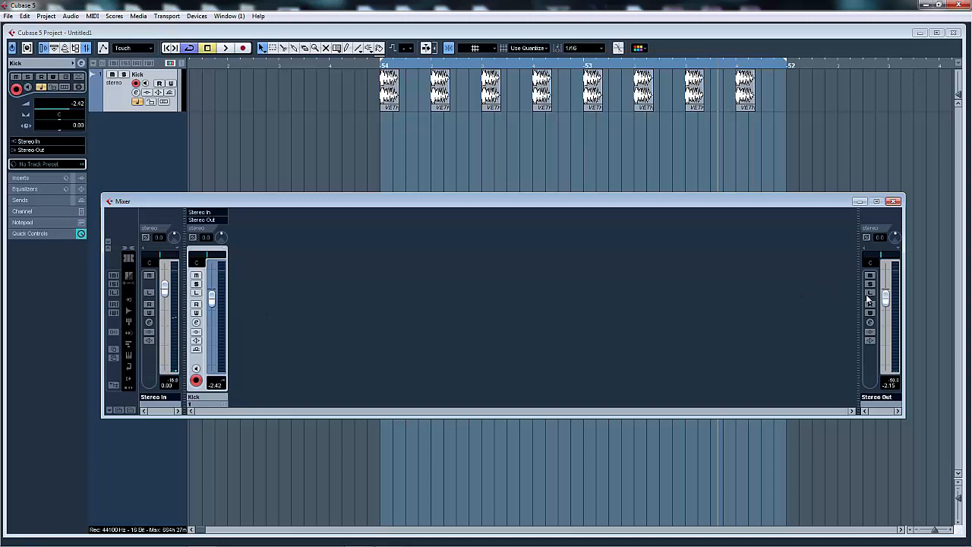
{"action": "left_click", "coordinate": [895, 201]}
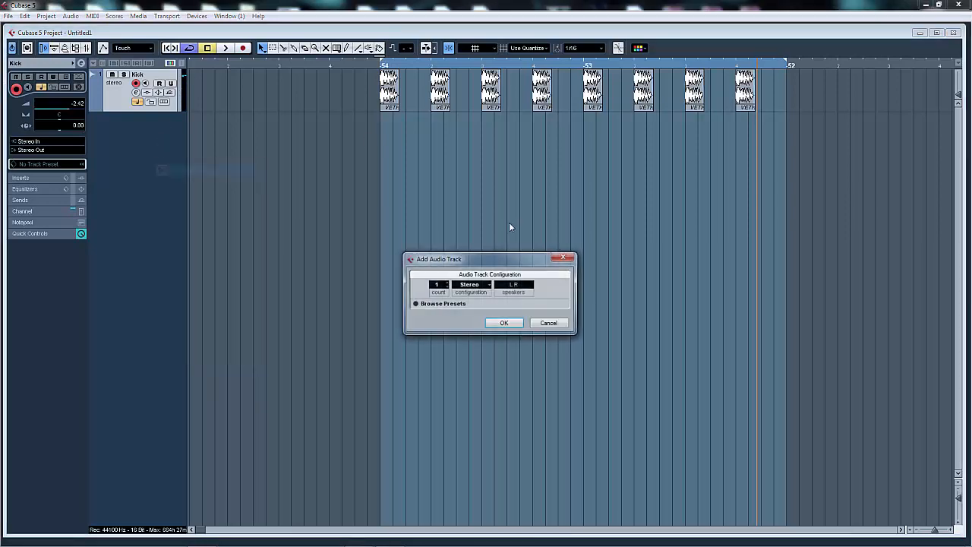
{"action": "left_click", "coordinate": [504, 322]}
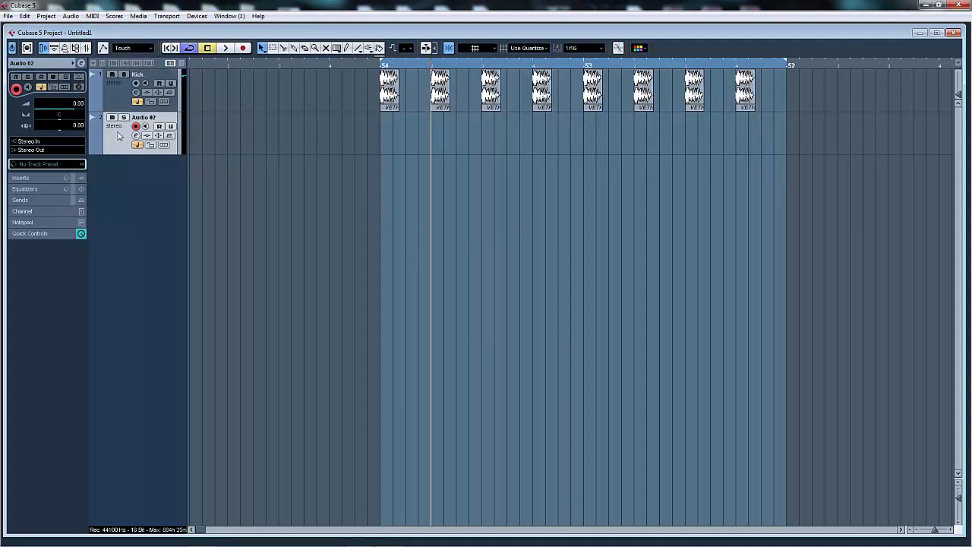
Step: Import the VETH1 Clap 064 sample onto the new track and lower its fader to -8 dB
{"action": "left_click", "coordinate": [8, 16]}
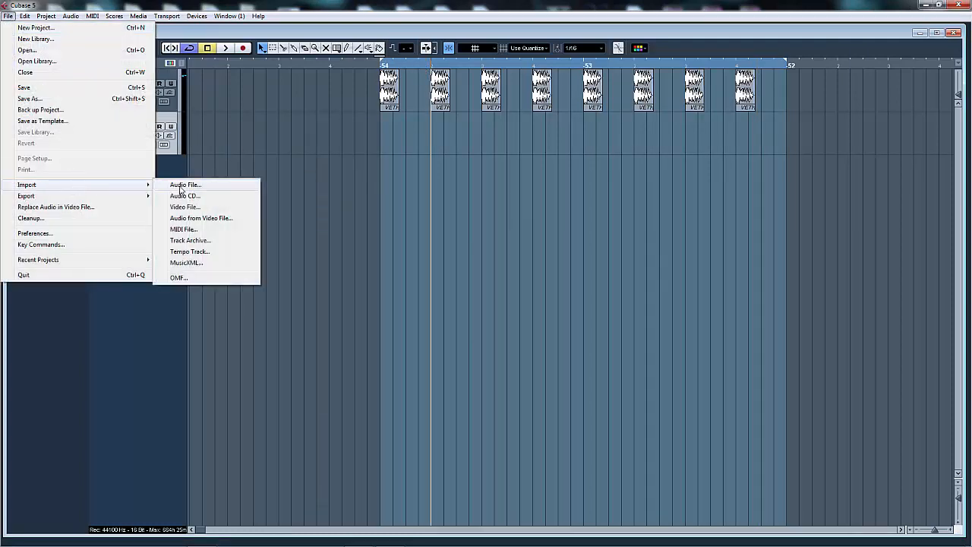
{"action": "left_click", "coordinate": [185, 185]}
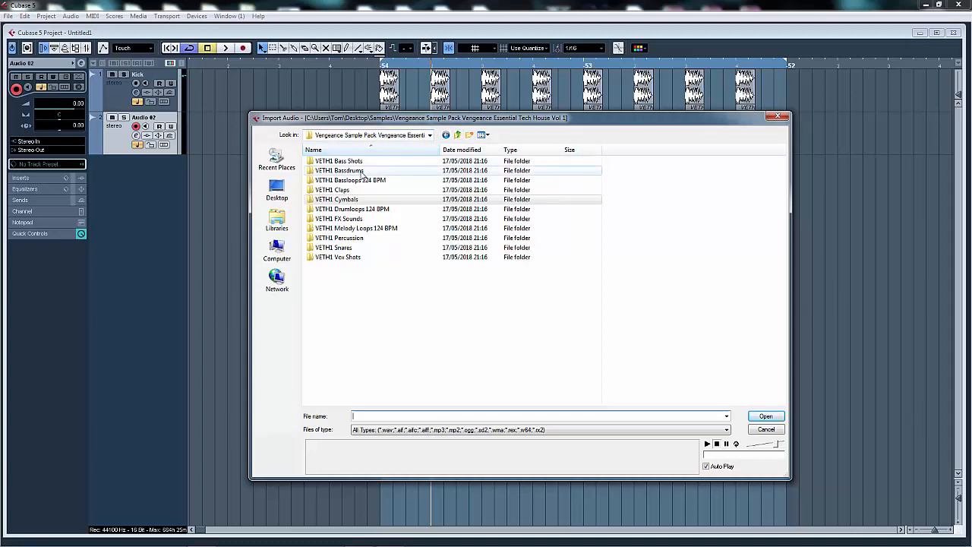
{"action": "double_click", "coordinate": [331, 189]}
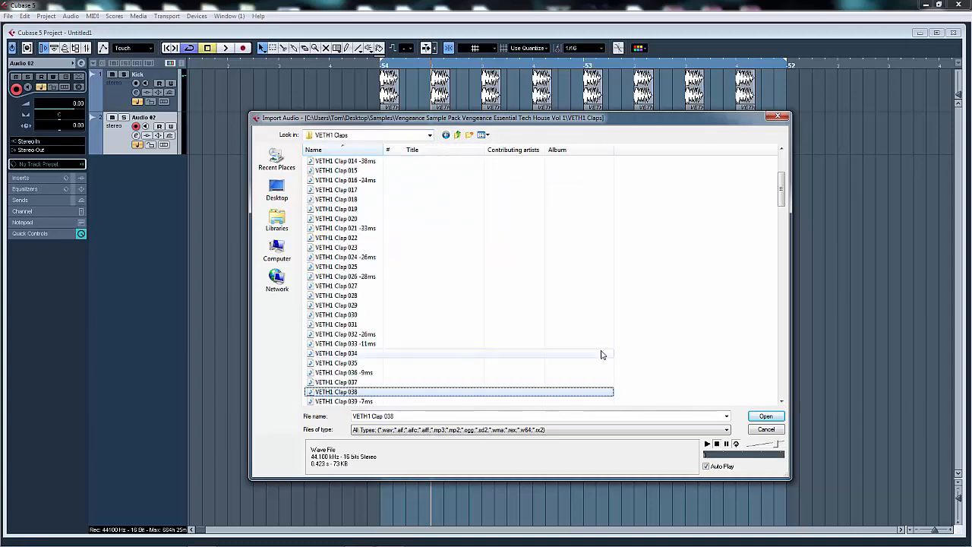
{"action": "scroll", "scroll_direction": "down", "scroll_amount": 3}
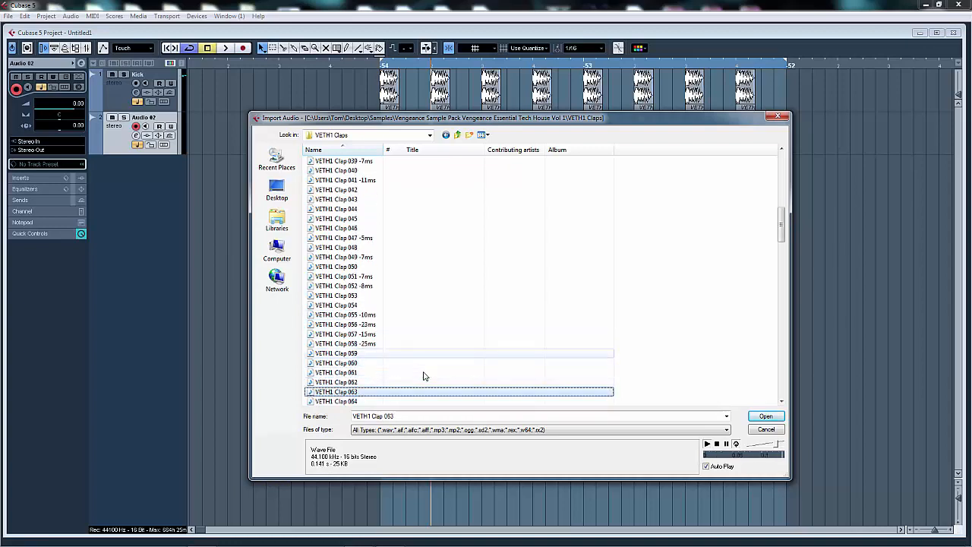
{"action": "left_click", "coordinate": [765, 416]}
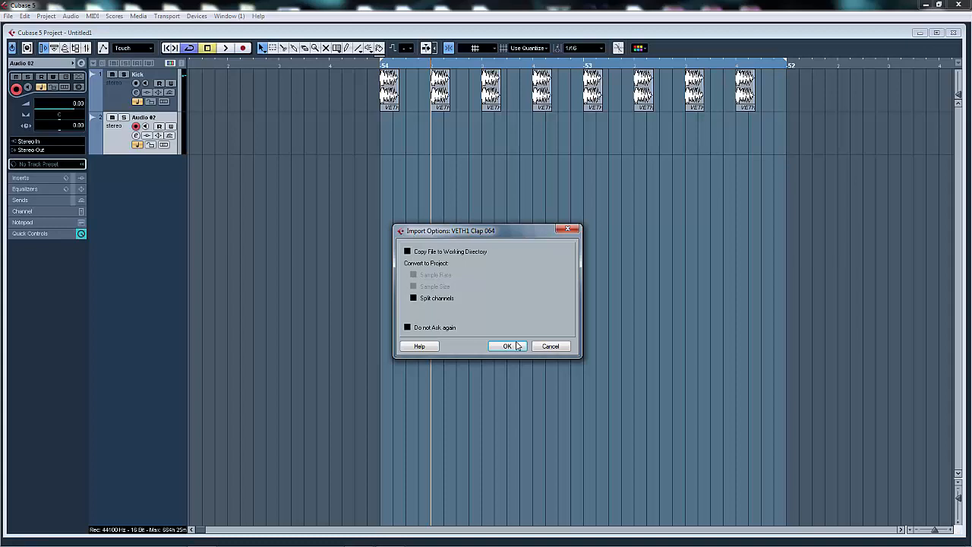
{"action": "left_click", "coordinate": [507, 346]}
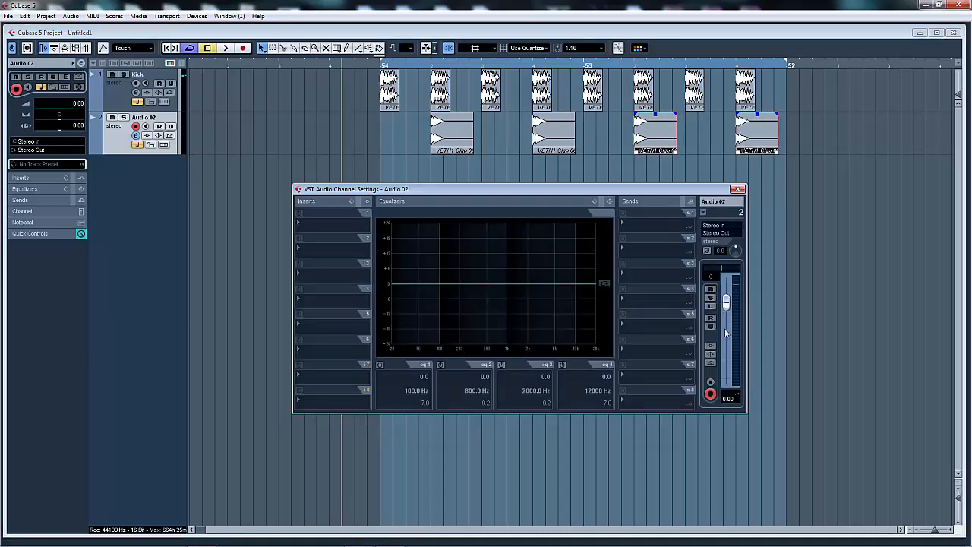
{"action": "left_click_drag", "start_coordinate": [726, 304], "coordinate": [726, 329]}
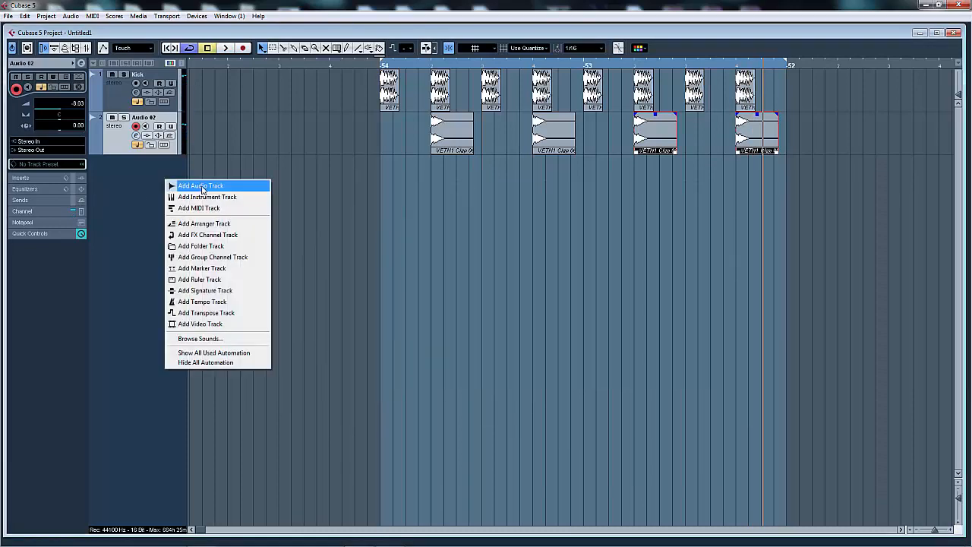
Step: Add a third audio track and import Open Hihat 021 after auditioning hats 014 and 018
{"action": "left_click", "coordinate": [200, 185]}
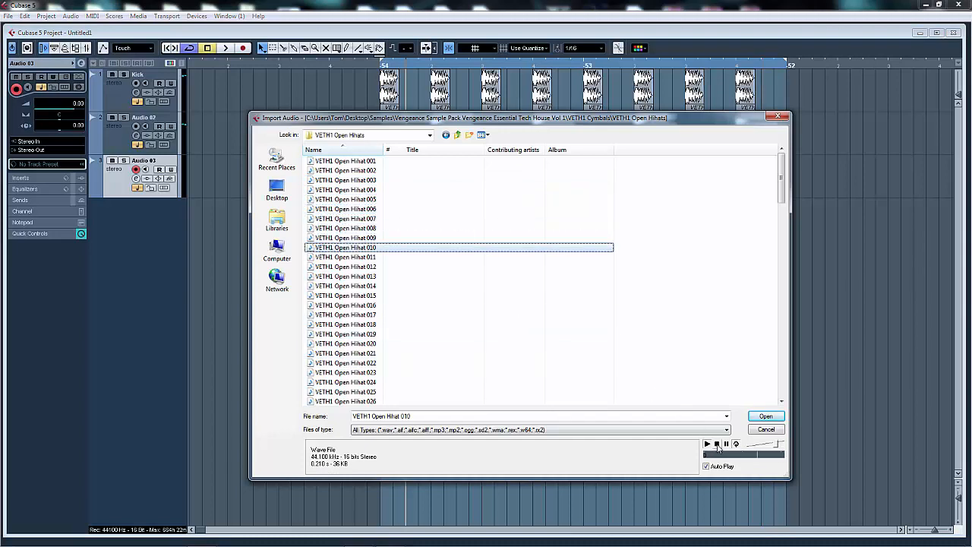
{"action": "mouse_move", "coordinate": [346, 257]}
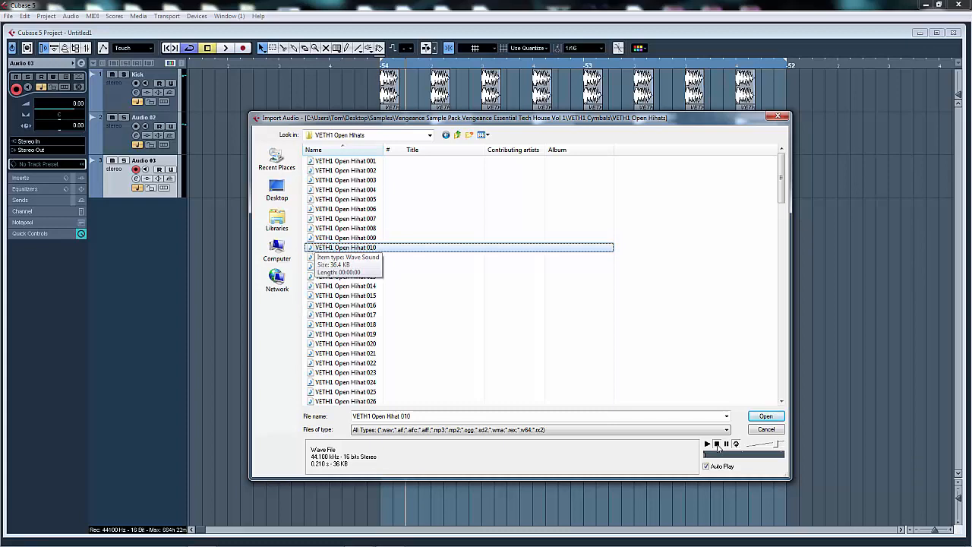
{"action": "left_click", "coordinate": [345, 285]}
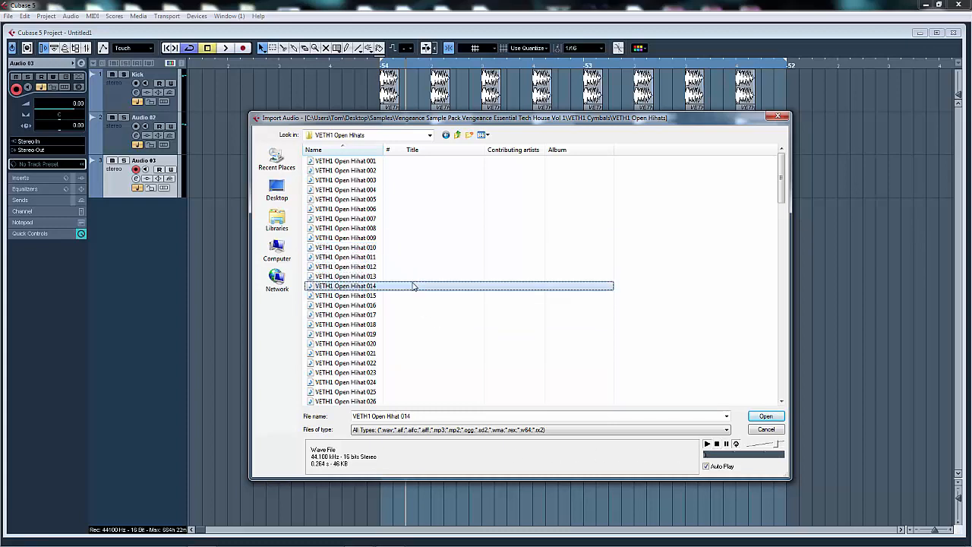
{"action": "left_click", "coordinate": [345, 325]}
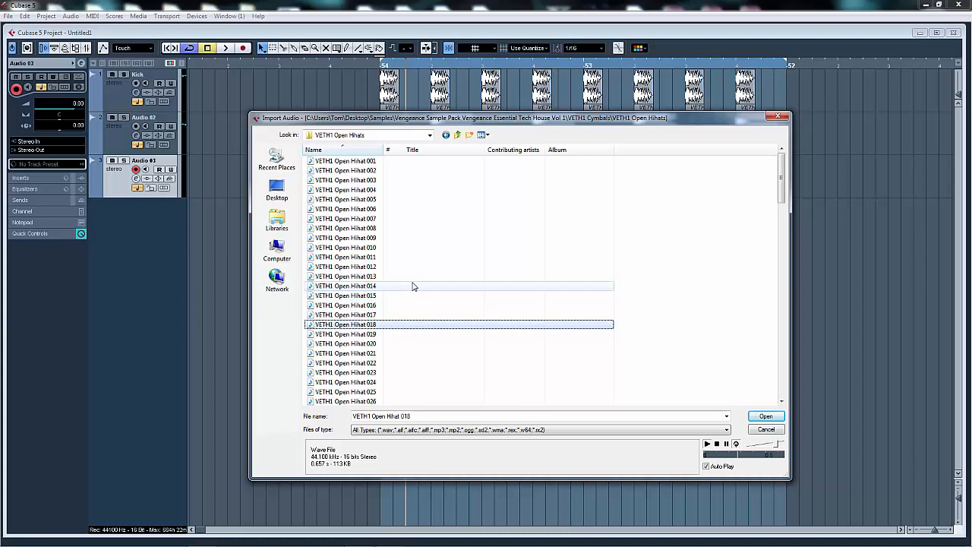
{"action": "left_click", "coordinate": [345, 353]}
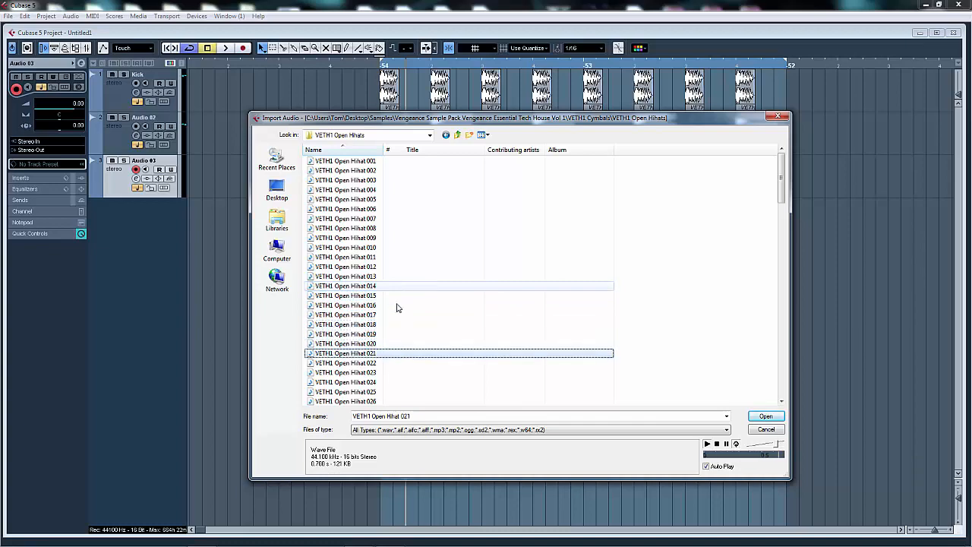
{"action": "left_click", "coordinate": [766, 416]}
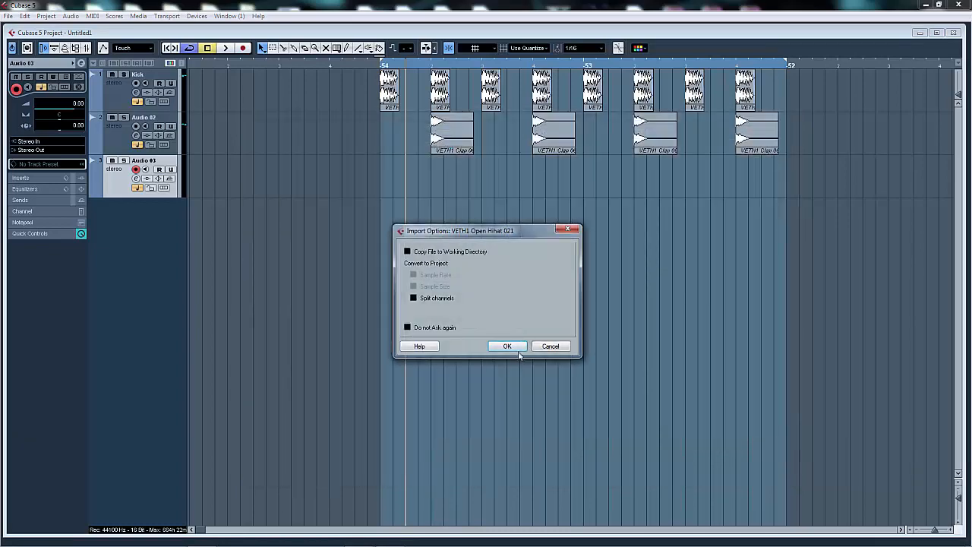
{"action": "left_click", "coordinate": [506, 346]}
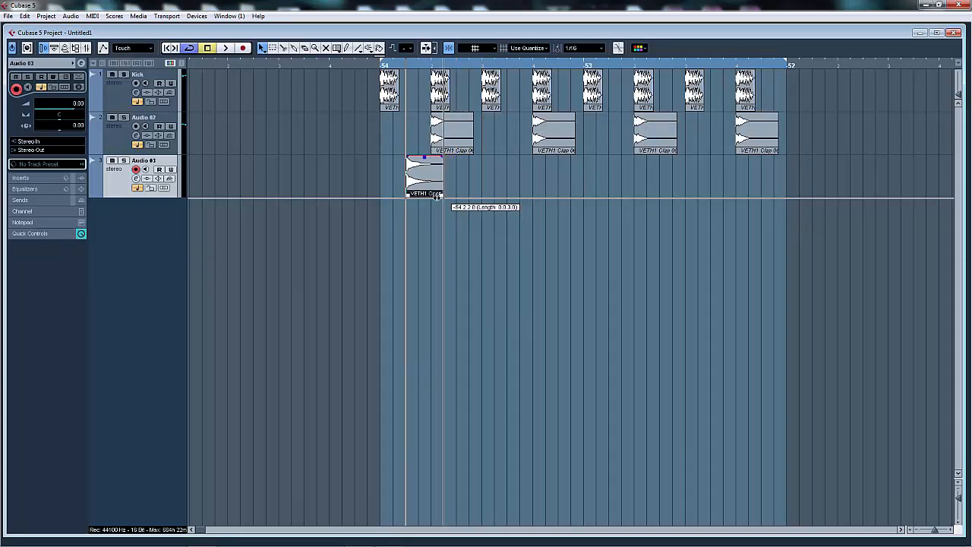
Step: Move the open hat to the first off-beat, shorten it and repeat it on every off-beat
{"action": "left_click_drag", "start_coordinate": [445, 174], "coordinate": [430, 174]}
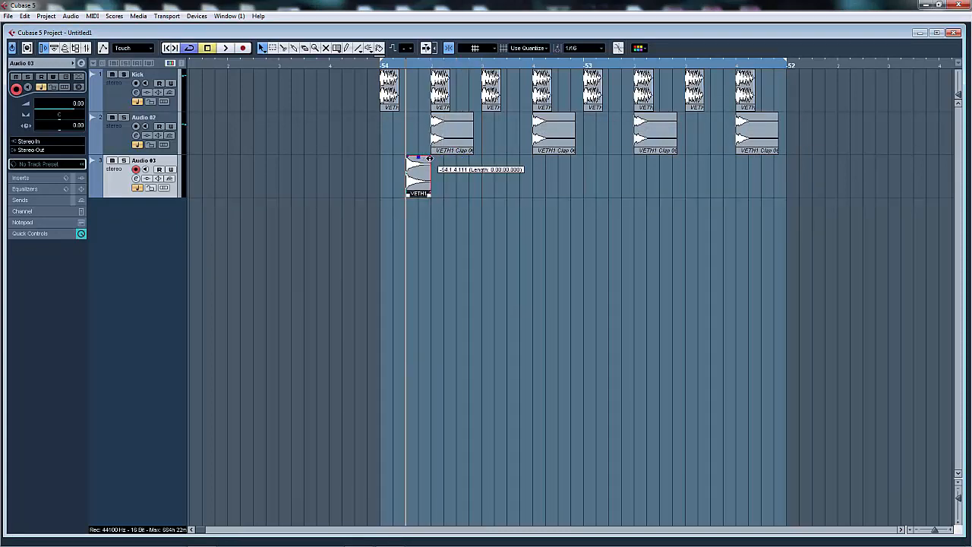
{"action": "left_click_drag", "start_coordinate": [428, 160], "coordinate": [452, 175]}
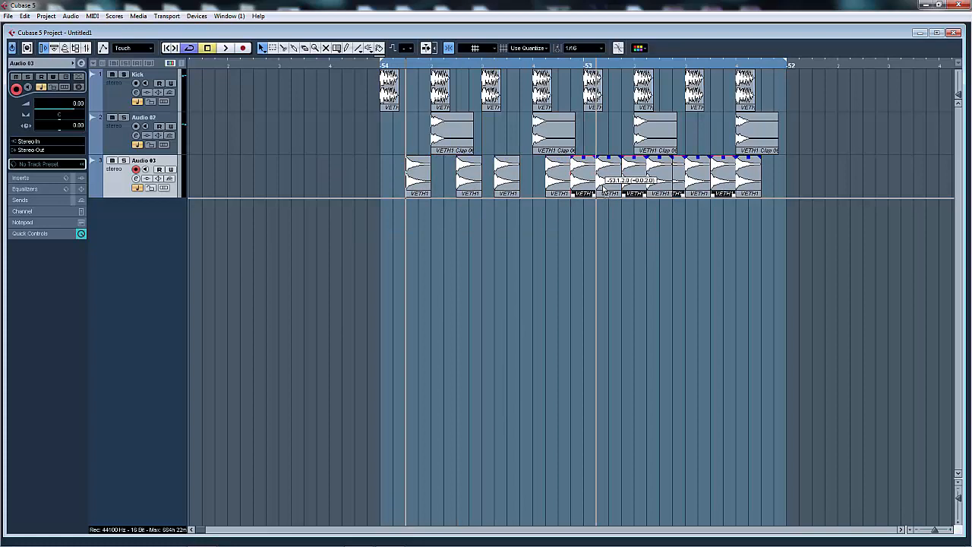
{"action": "left_click", "coordinate": [226, 48]}
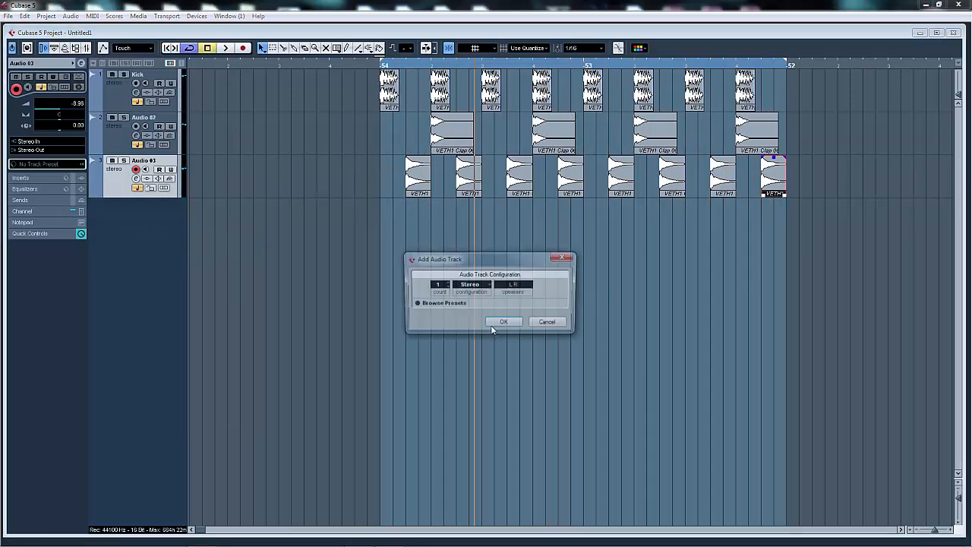
Step: Add a fourth stereo audio track and browse to the VETH1 Snares folder
{"action": "left_click", "coordinate": [504, 322]}
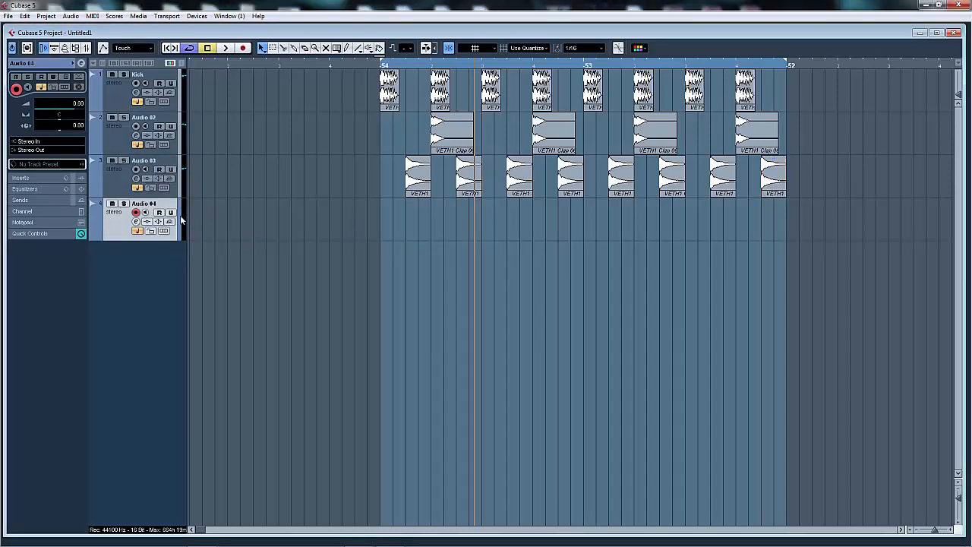
{"action": "left_click", "coordinate": [8, 16]}
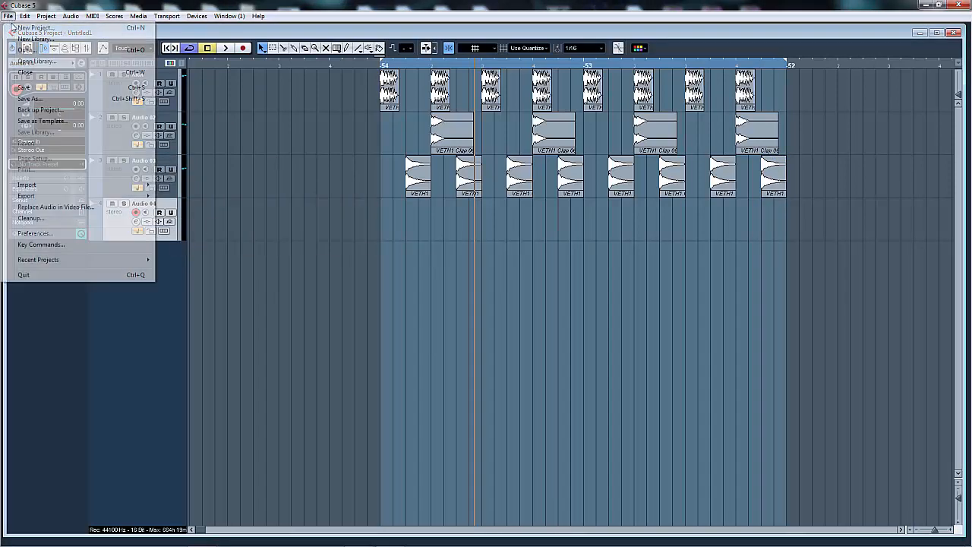
{"action": "left_click", "coordinate": [26, 185]}
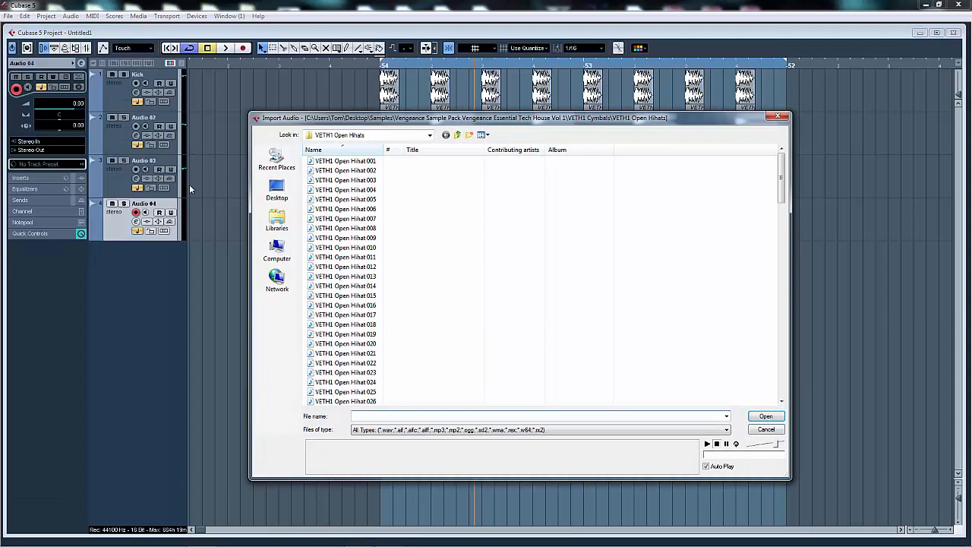
{"action": "left_click", "coordinate": [458, 135]}
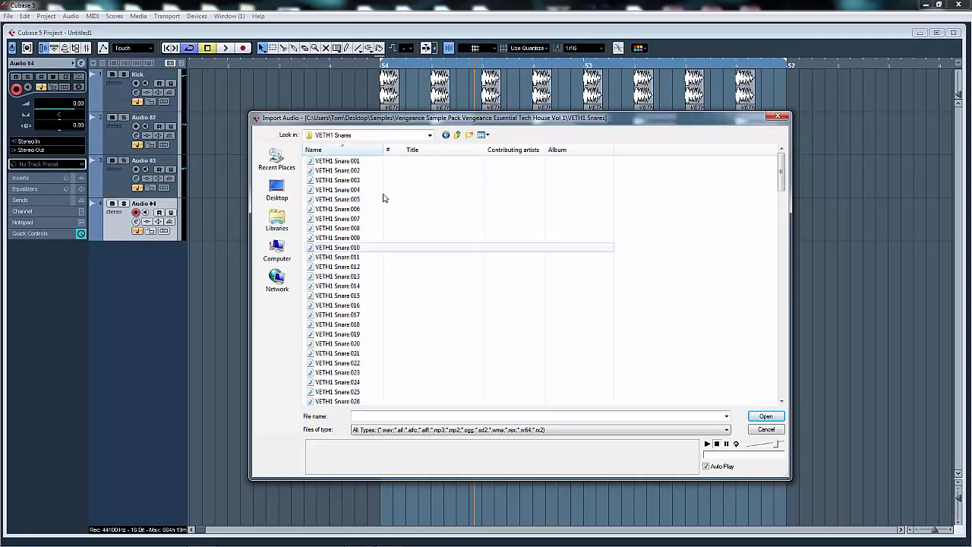
Step: Audition snare samples and import Snare 024 onto the new track
{"action": "left_click", "coordinate": [338, 218]}
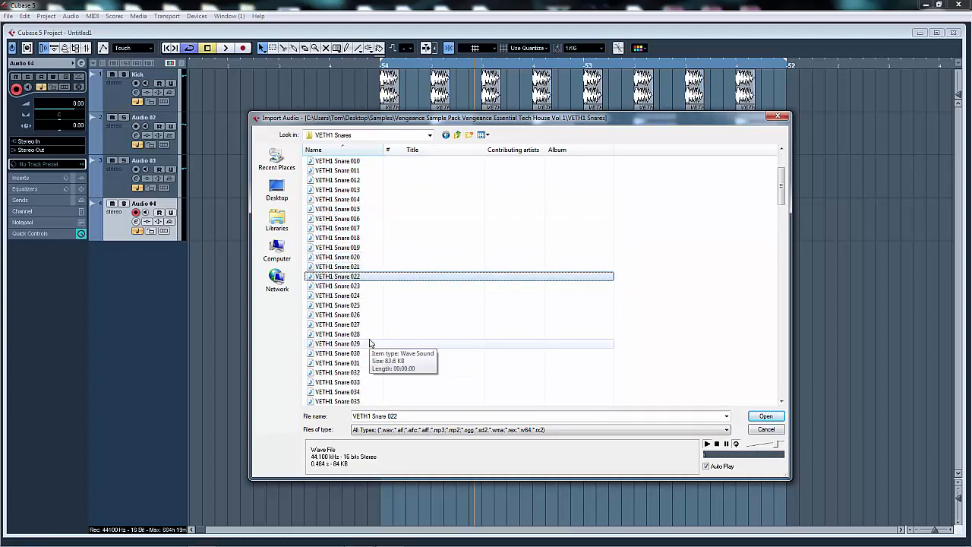
{"action": "left_click", "coordinate": [337, 306]}
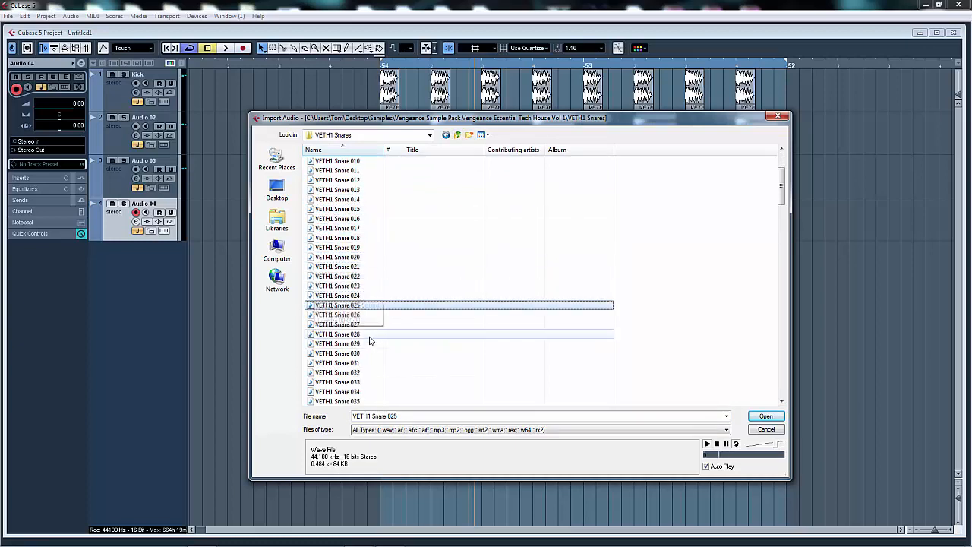
{"action": "left_click", "coordinate": [765, 416]}
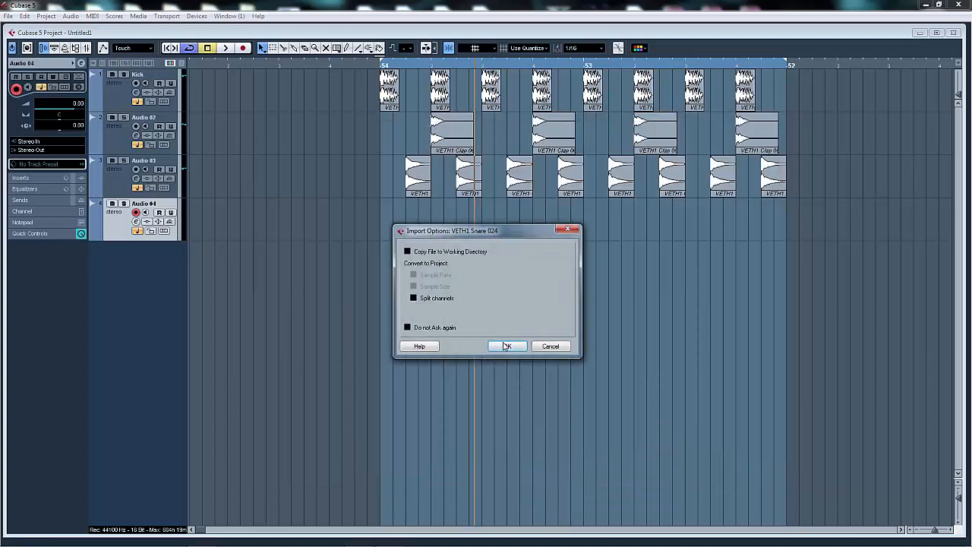
{"action": "left_click", "coordinate": [507, 346]}
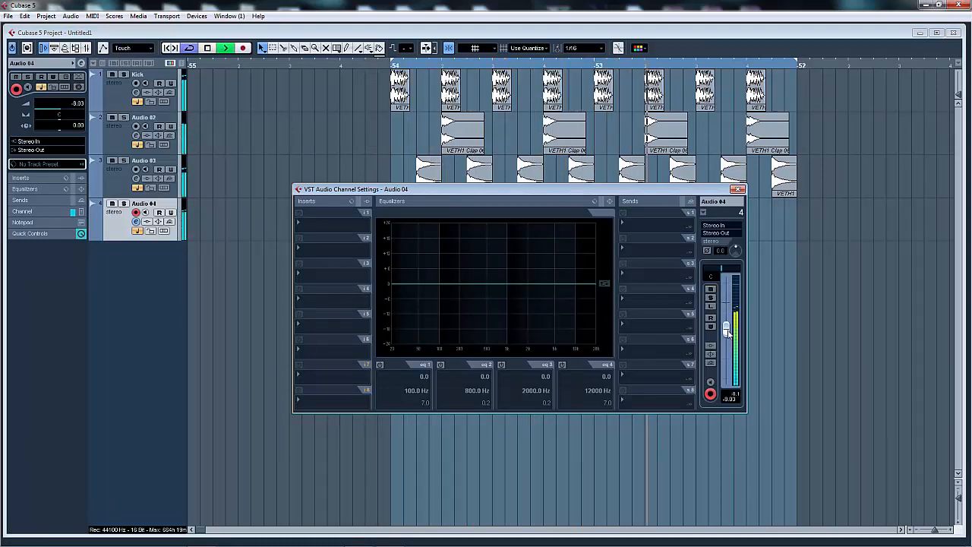
Step: Set the snare track to about -9 dB and lay out four snare hits across the loop
{"action": "left_click", "coordinate": [737, 190]}
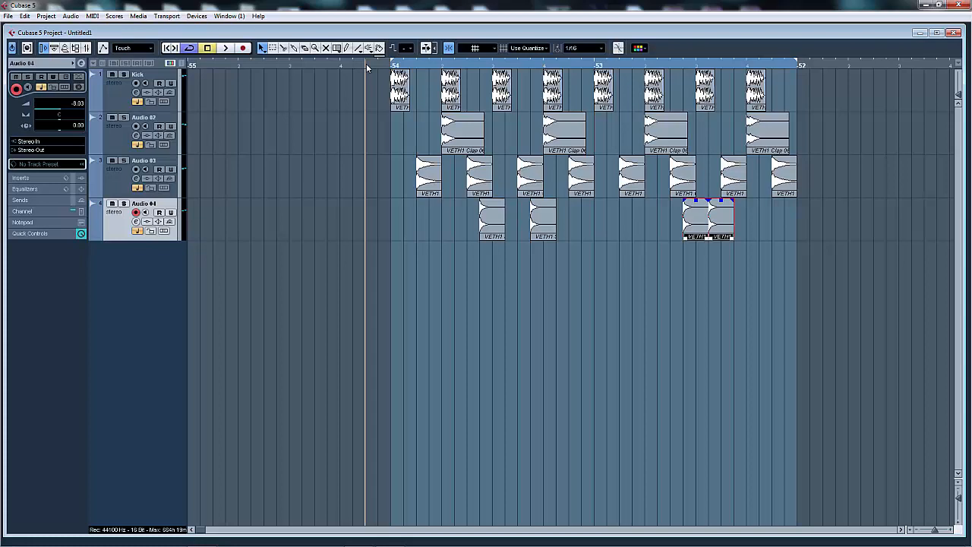
{"action": "left_click", "coordinate": [225, 48]}
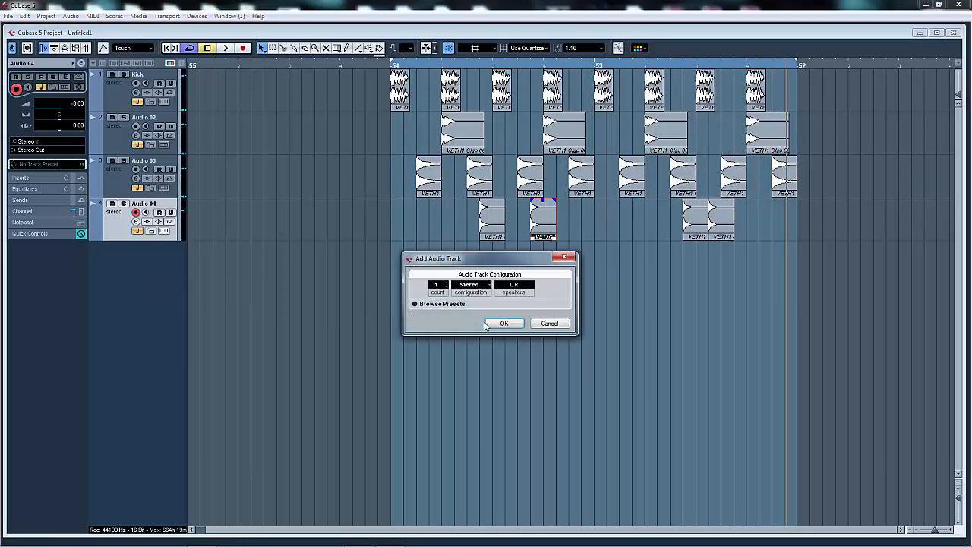
Step: Add a fifth stereo audio track and browse to the VETH1 Closed Hihats folder
{"action": "left_click", "coordinate": [503, 323]}
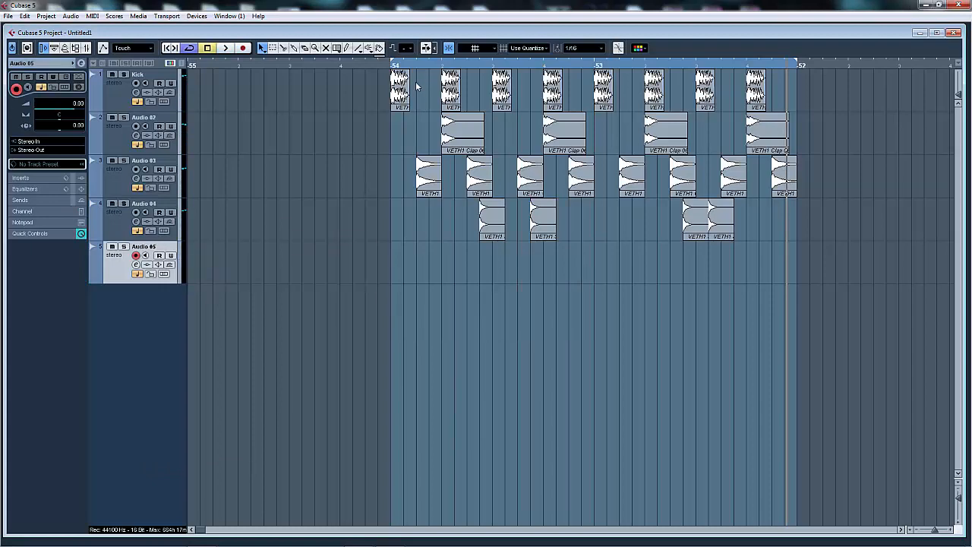
{"action": "left_click", "coordinate": [9, 16]}
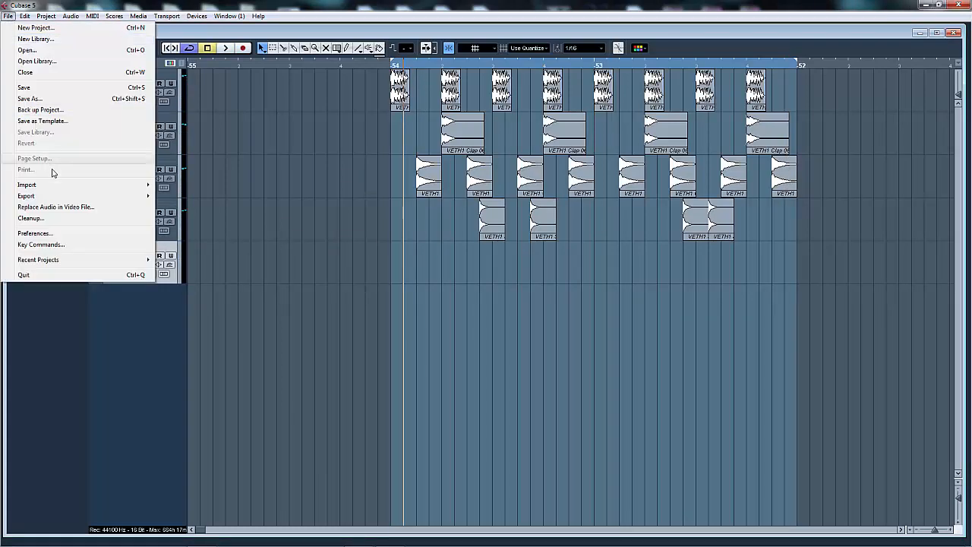
{"action": "left_click", "coordinate": [27, 185]}
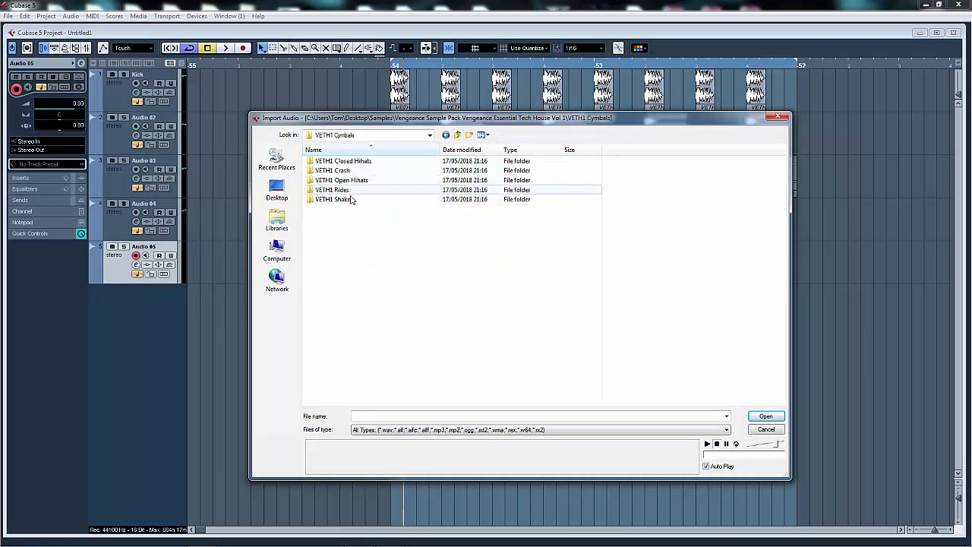
{"action": "double_click", "coordinate": [343, 160]}
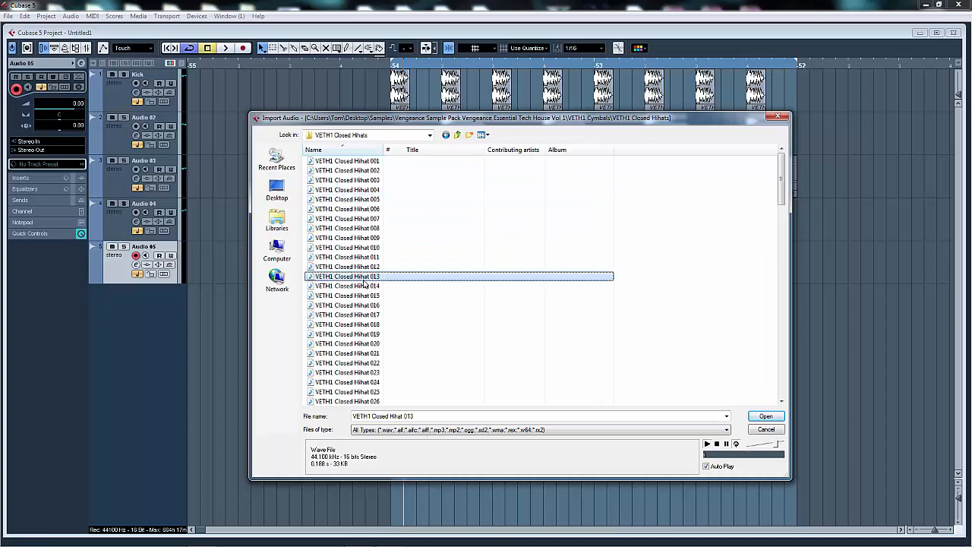
Step: Audition closed hat 017 and import Closed Hihat 018 onto the new track
{"action": "left_click", "coordinate": [347, 315]}
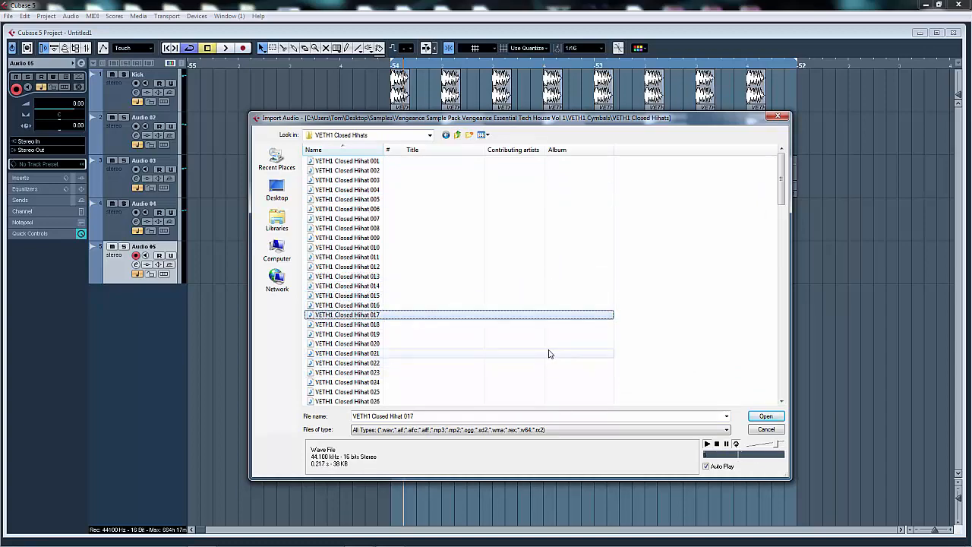
{"action": "left_click", "coordinate": [346, 324]}
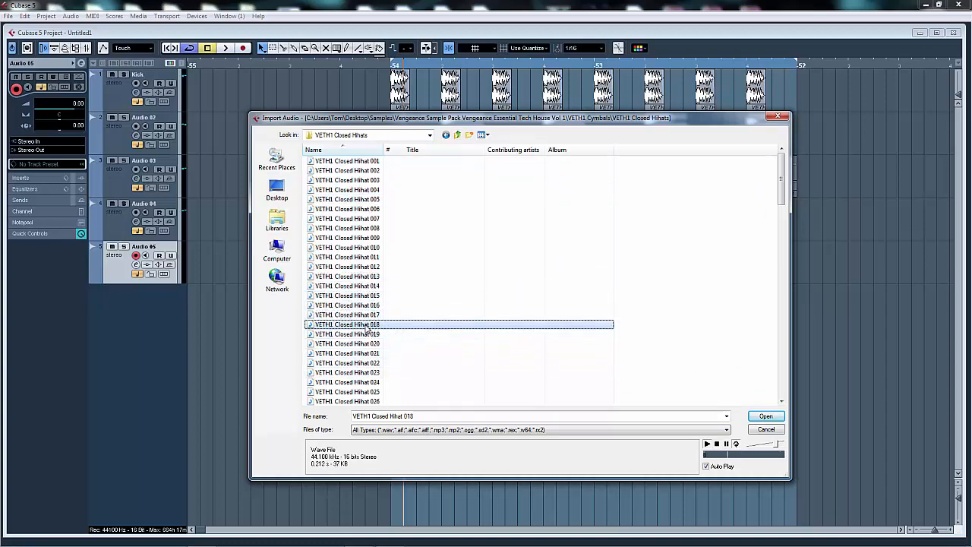
{"action": "left_click", "coordinate": [765, 416]}
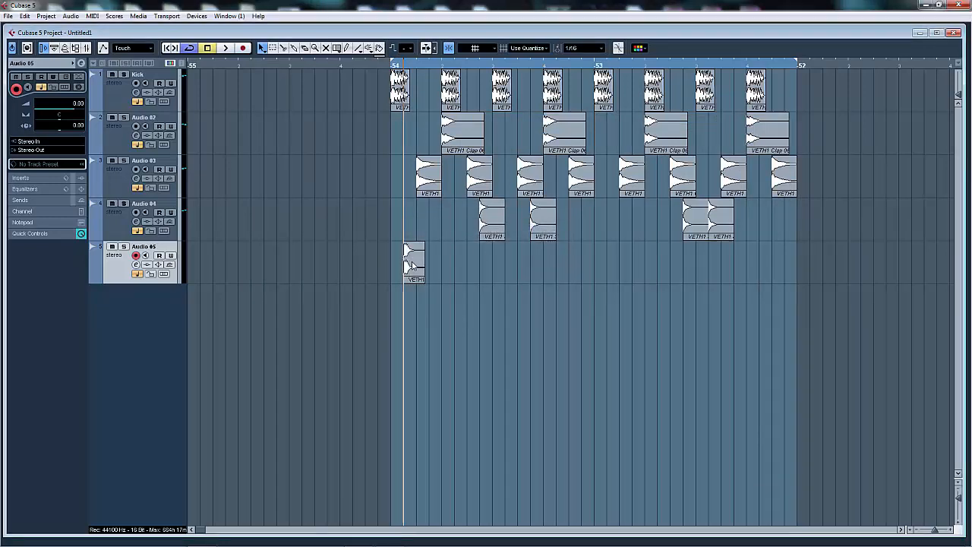
Step: Lower the closed hat channel fader to -14.28 dB and place four hits across the loop
{"action": "left_click", "coordinate": [417, 262]}
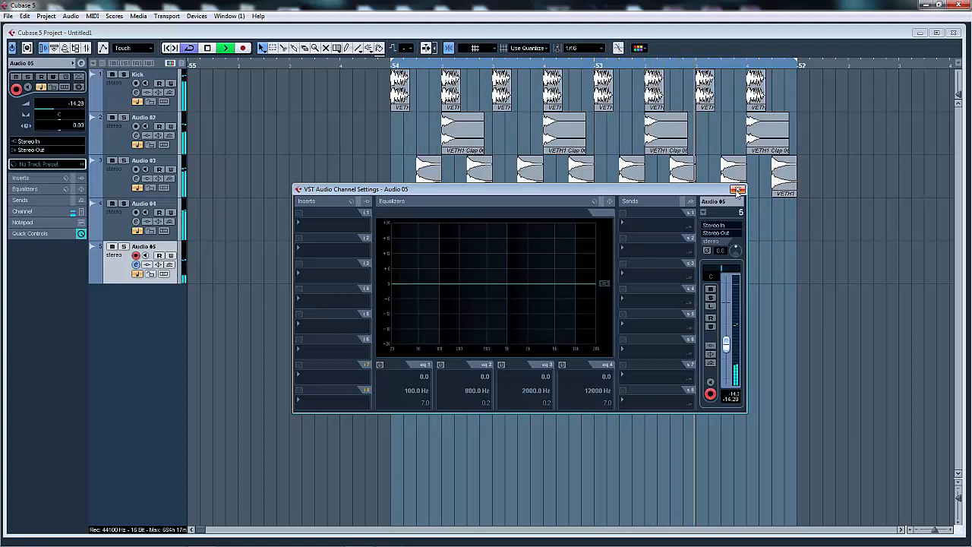
{"action": "left_click", "coordinate": [738, 189]}
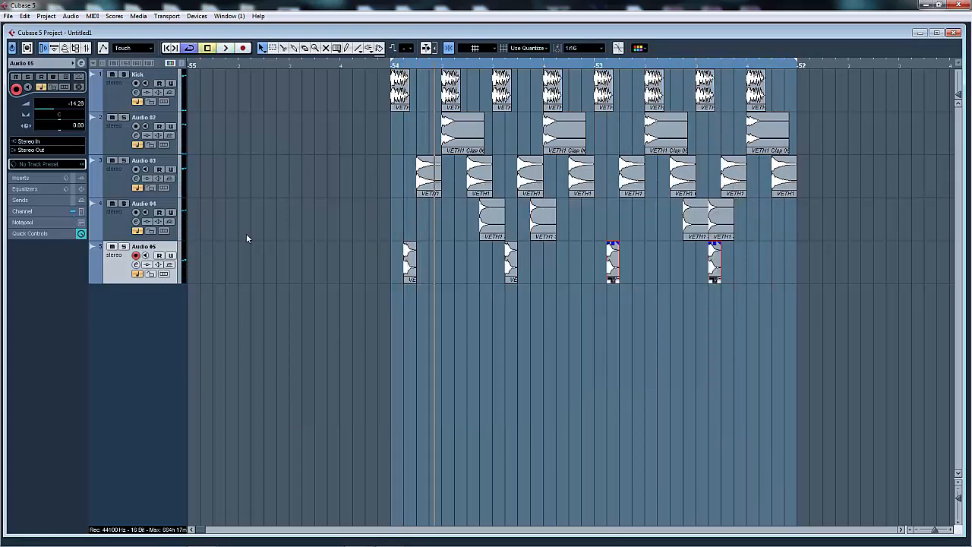
{"action": "mouse_move", "coordinate": [353, 78]}
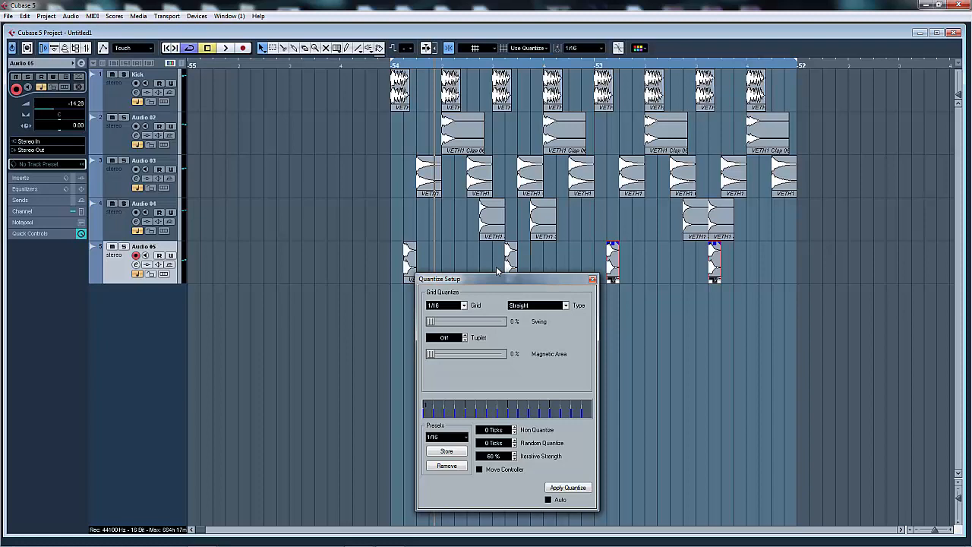
{"action": "mouse_move", "coordinate": [493, 270]}
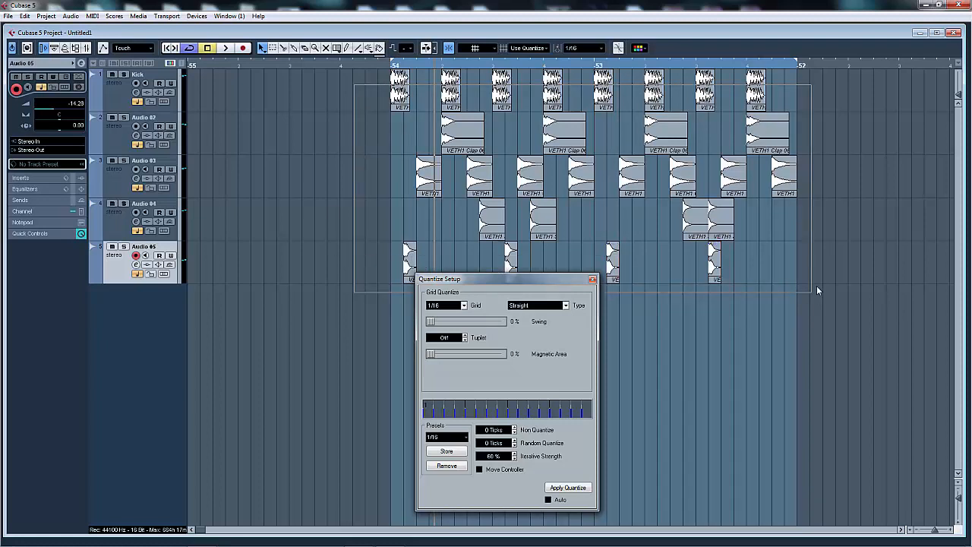
Step: Quantize all drum events to a 1/16 grid with 100% swing and play the loop back
{"action": "left_click", "coordinate": [568, 487]}
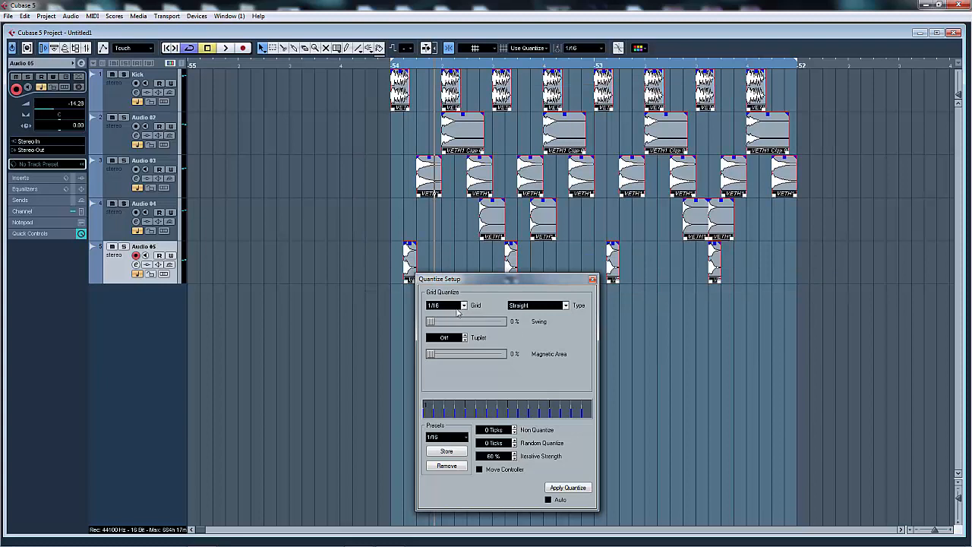
{"action": "mouse_move", "coordinate": [437, 324]}
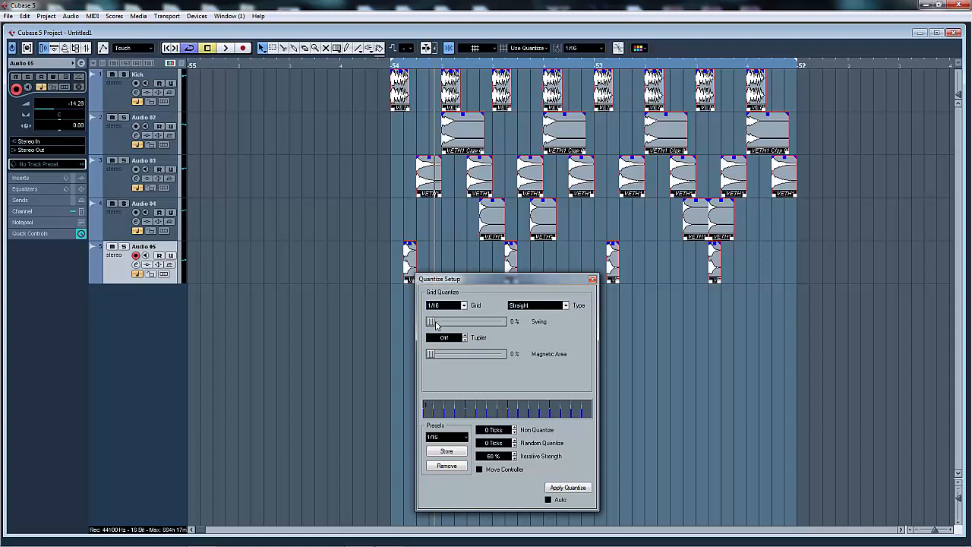
{"action": "left_click_drag", "start_coordinate": [433, 321], "coordinate": [503, 322]}
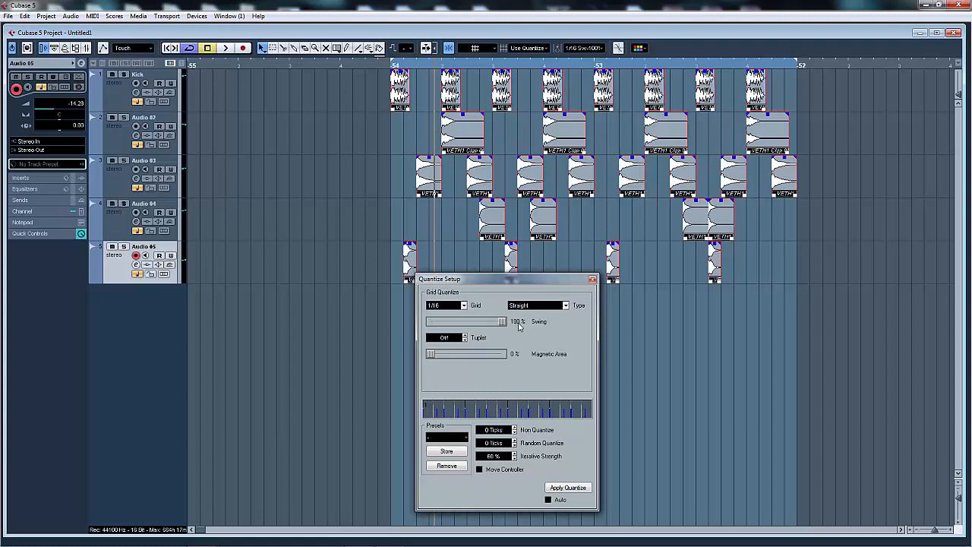
{"action": "mouse_move", "coordinate": [564, 479]}
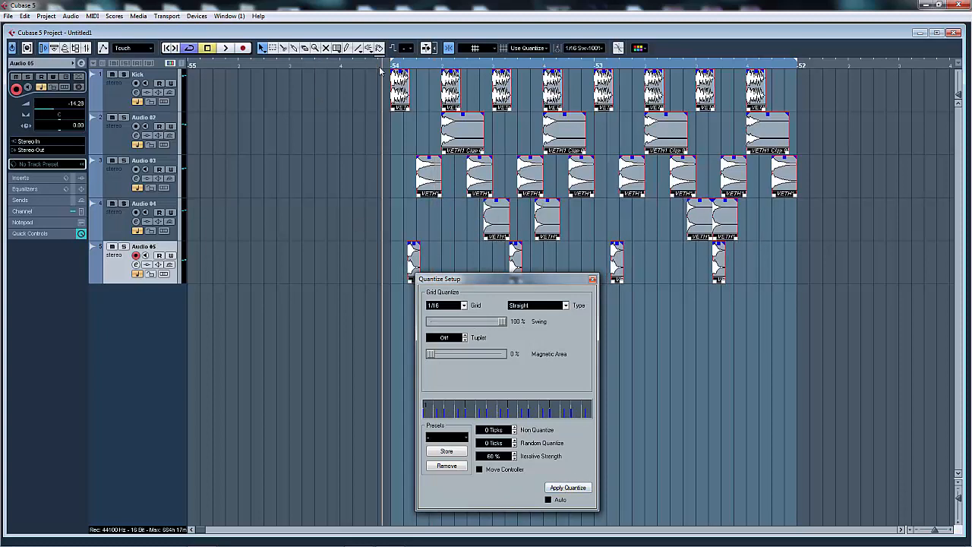
{"action": "left_click", "coordinate": [225, 48]}
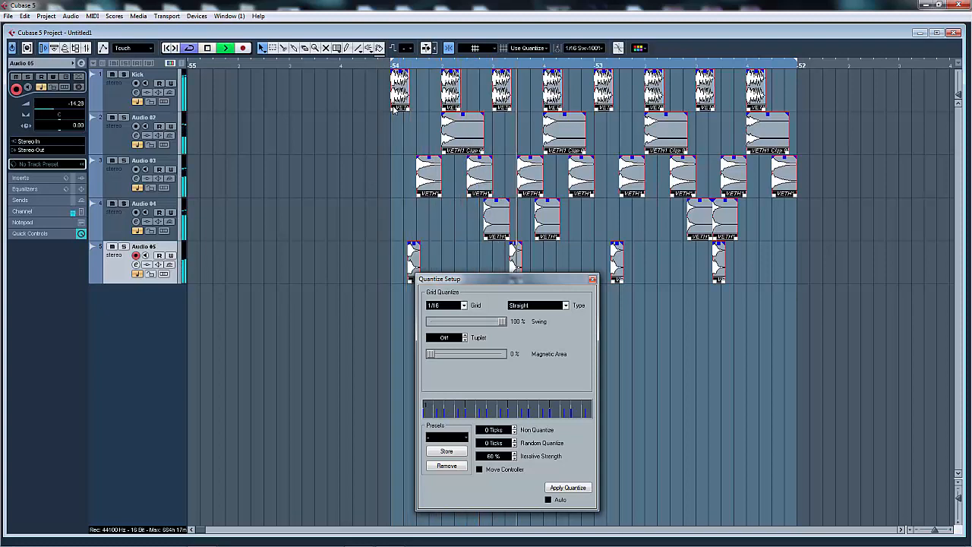